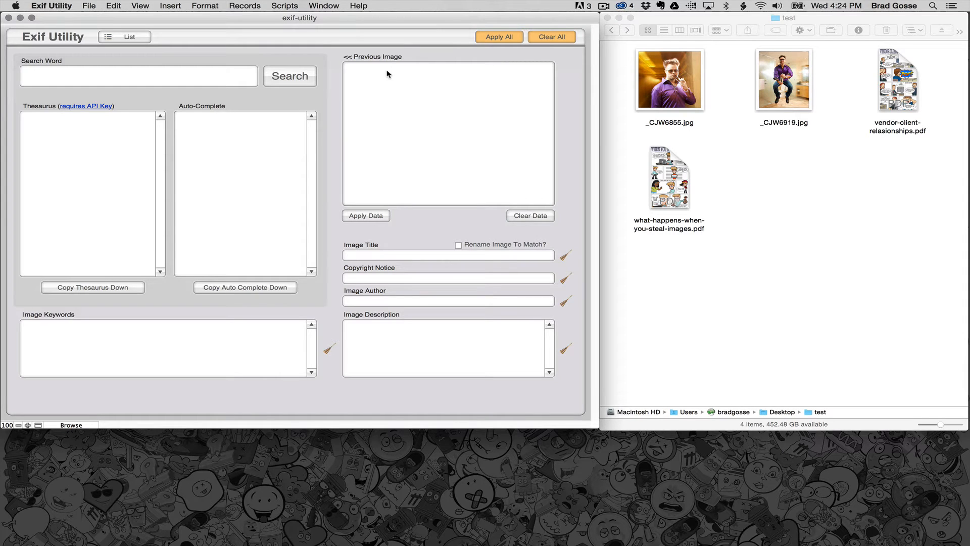
pyautogui.moveTo(162, 23)
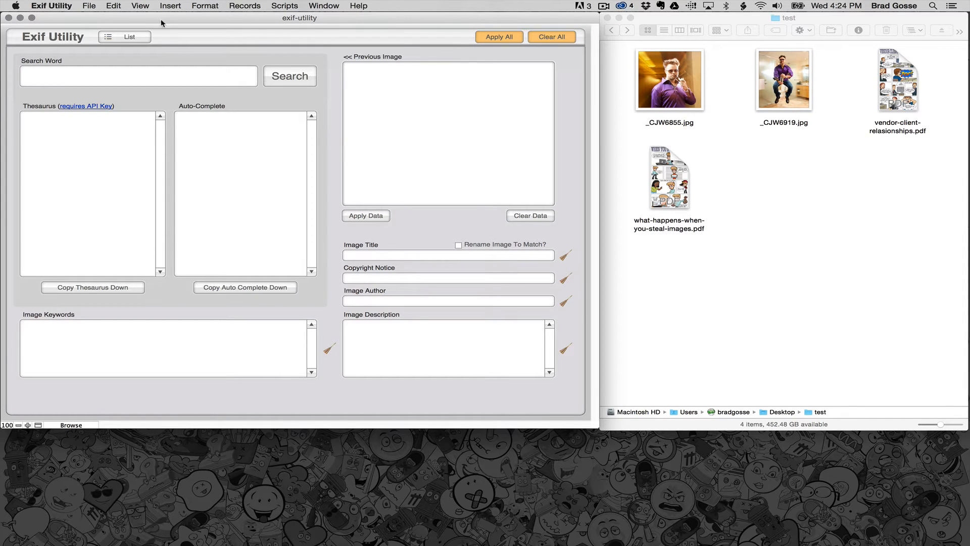
# Reveal the Import Records choices from the File menu.
pyautogui.click(89, 5)
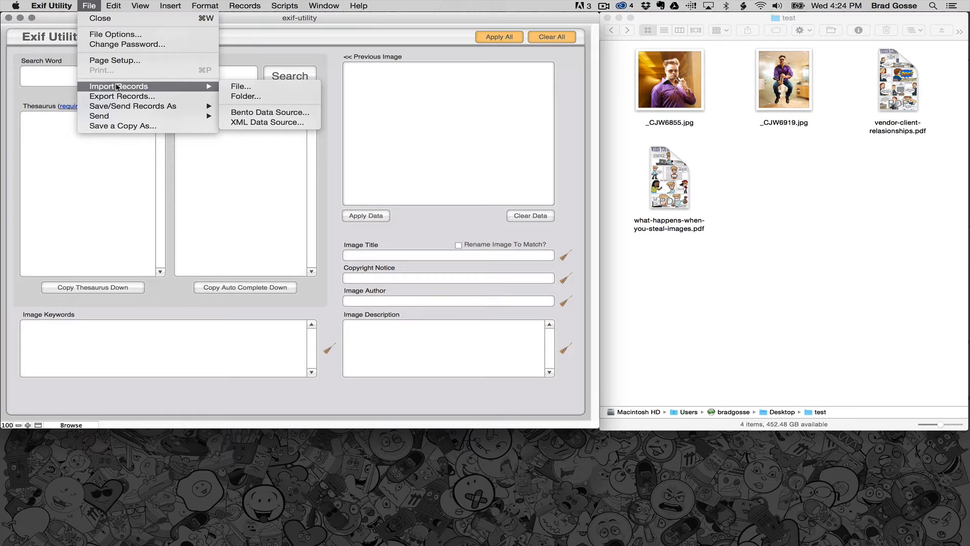
pyautogui.moveTo(240, 87)
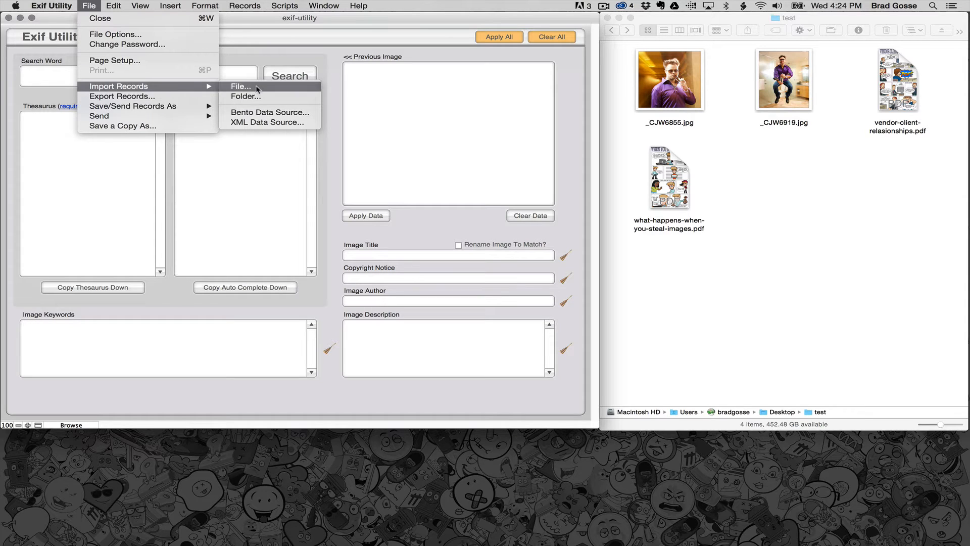
# Import the test folder's four files as new records via Import Records > Folder.
pyautogui.click(245, 96)
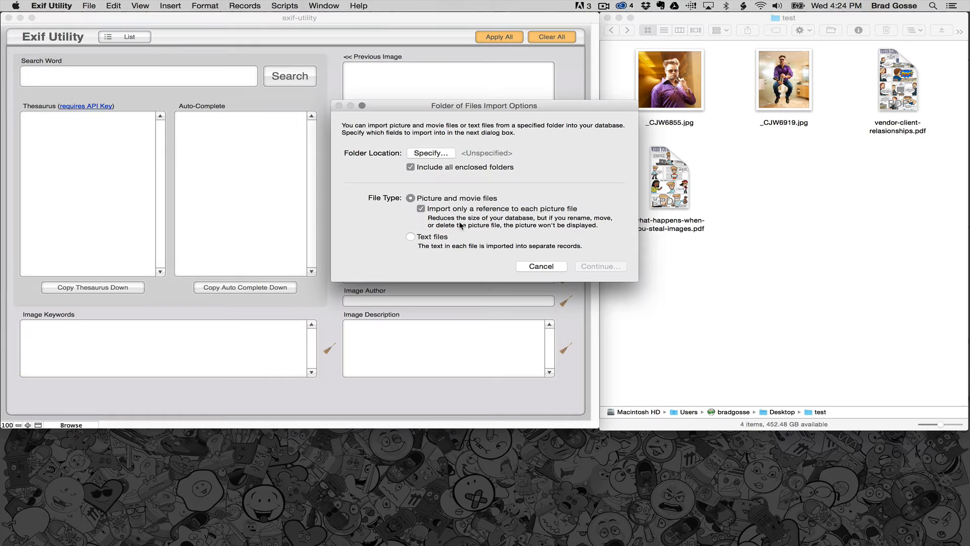
pyautogui.click(431, 153)
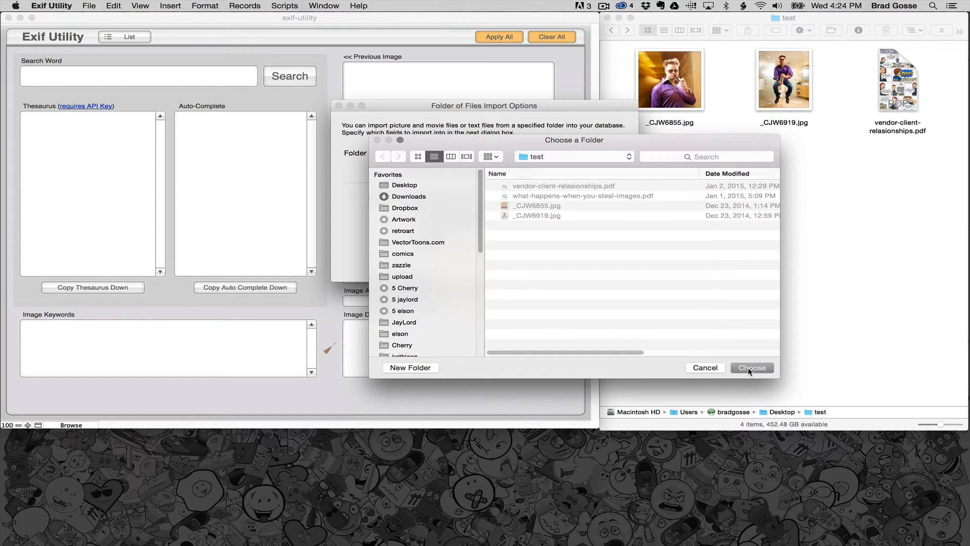
pyautogui.click(751, 368)
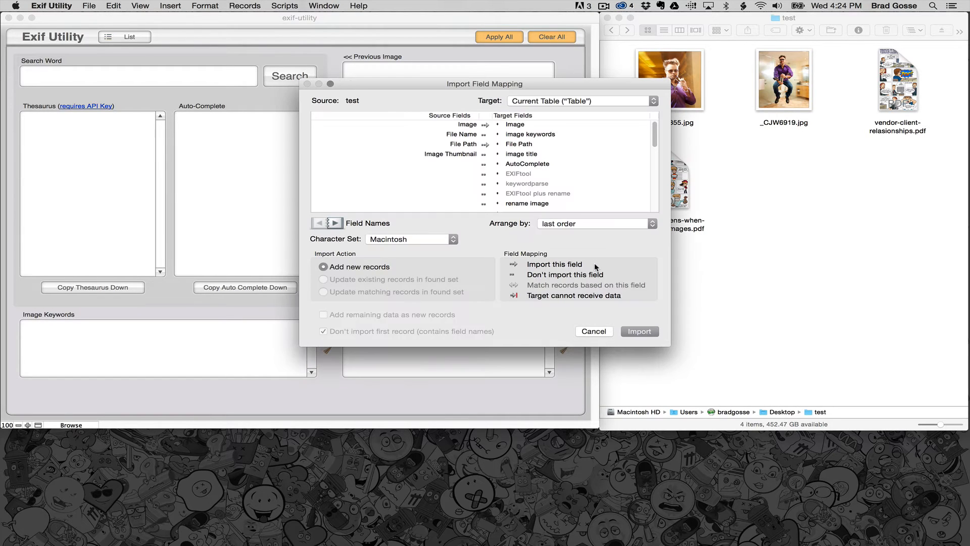
pyautogui.moveTo(640, 345)
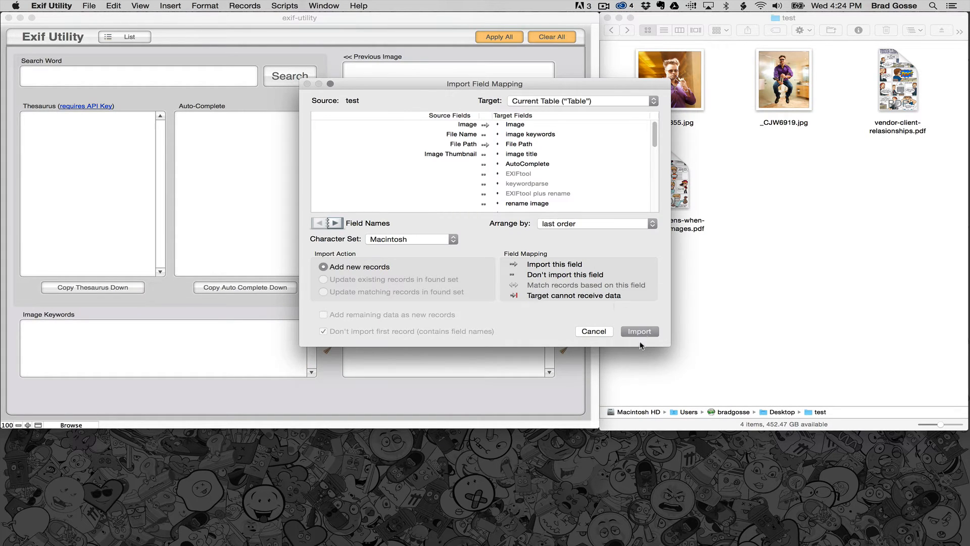
pyautogui.click(639, 331)
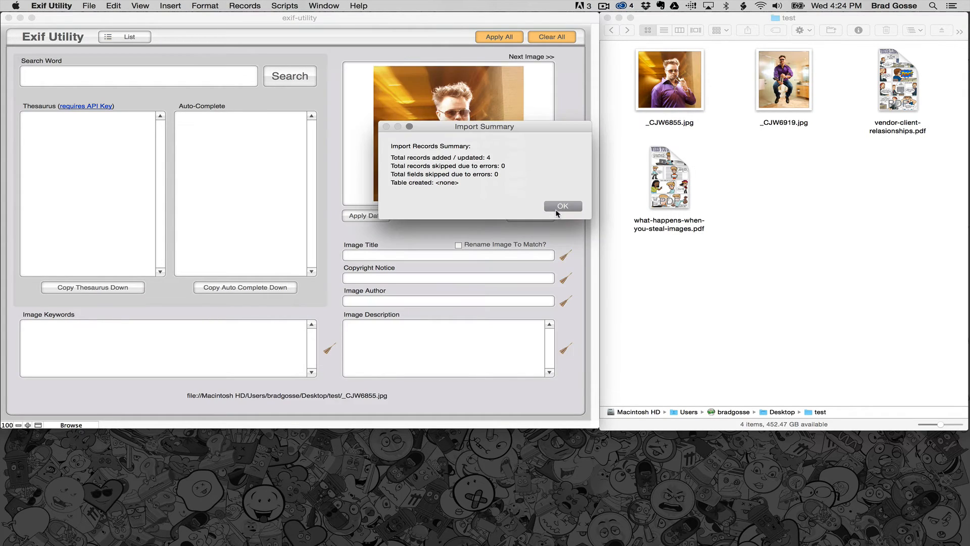
# Dismiss the Import Summary and navigate to the vendor-client-relationships.pdf record.
pyautogui.click(563, 206)
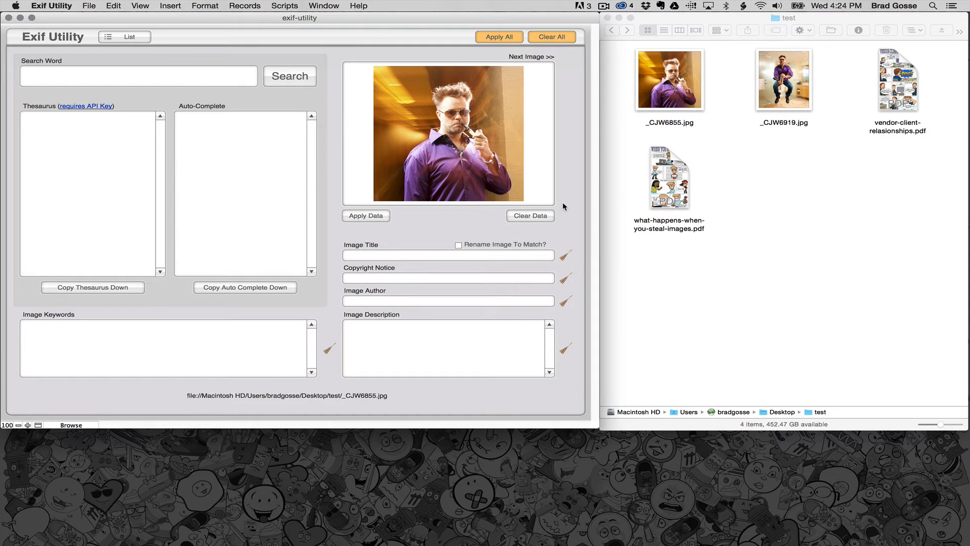
pyautogui.click(531, 56)
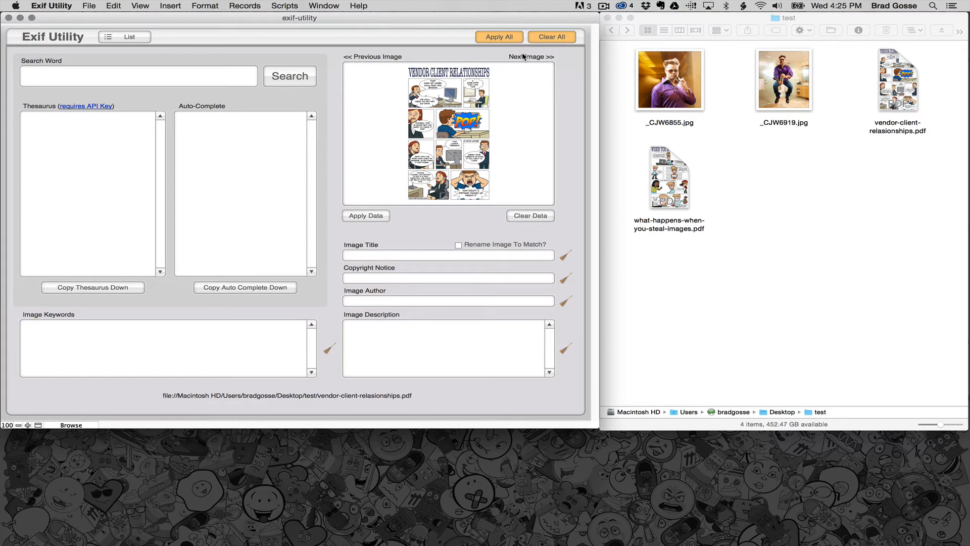
pyautogui.click(531, 56)
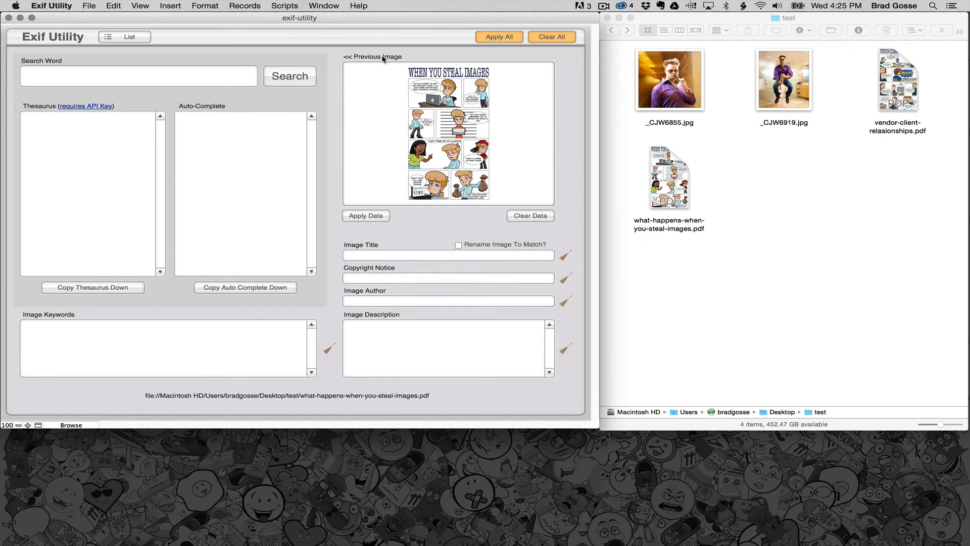
pyautogui.click(372, 56)
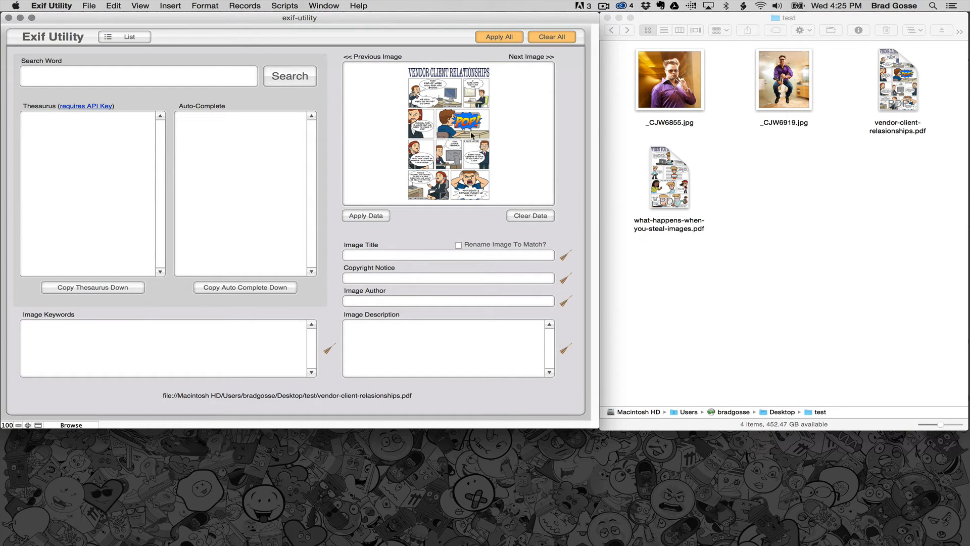
pyautogui.moveTo(488, 147)
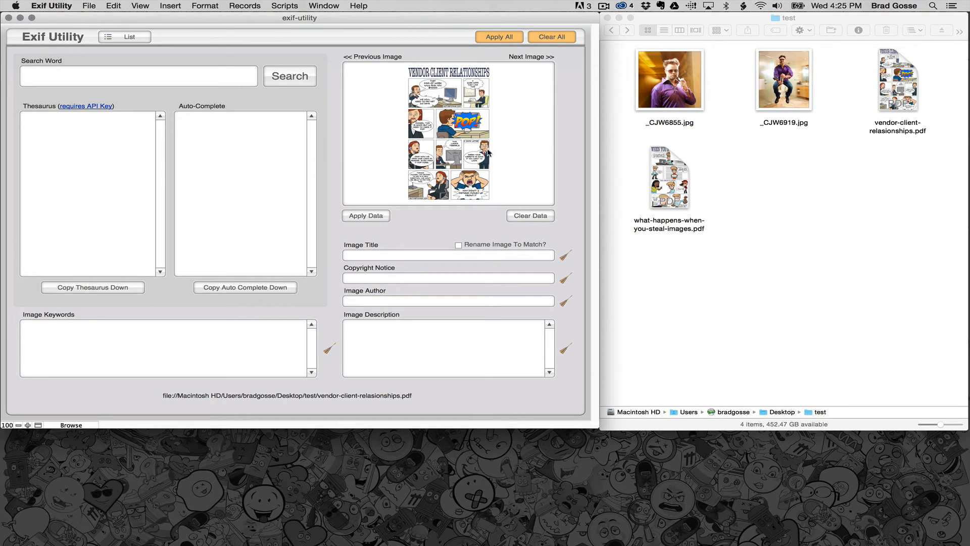
pyautogui.moveTo(286, 404)
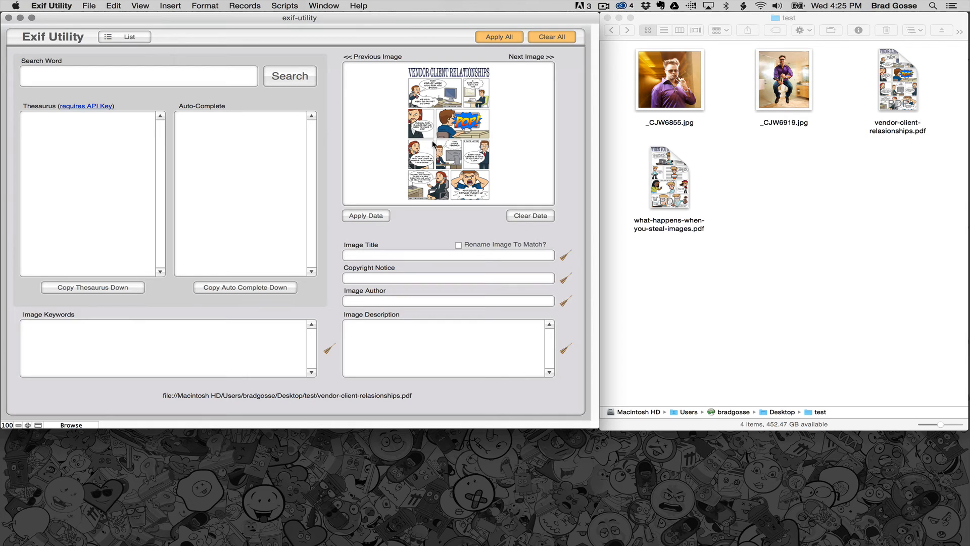
pyautogui.moveTo(378, 232)
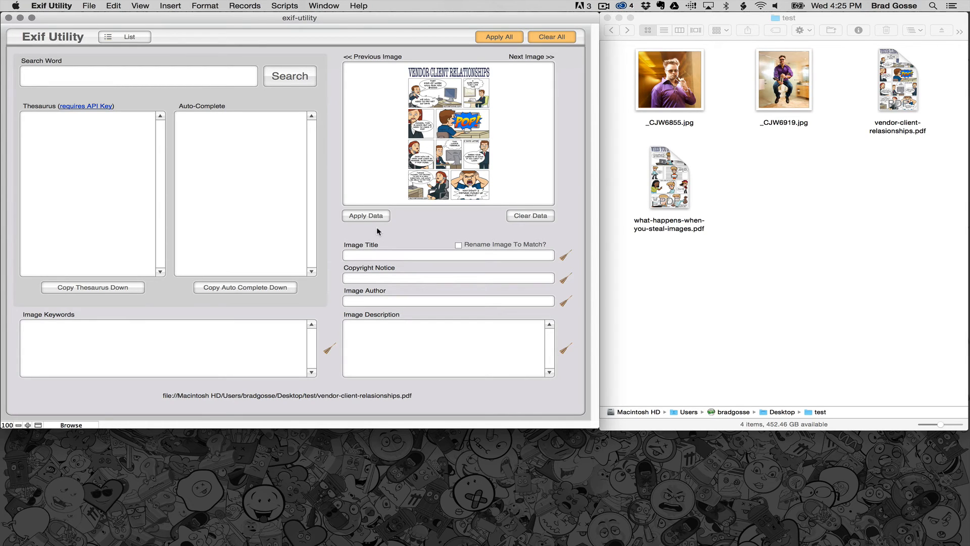
# Apply the entered title, copyright, author, keywords and description with Rename Image To Match, producing vendor-client-relationships-illustrated.pdf.
pyautogui.click(448, 255)
pyautogui.write('Vendor Client Relationships Illustrated')
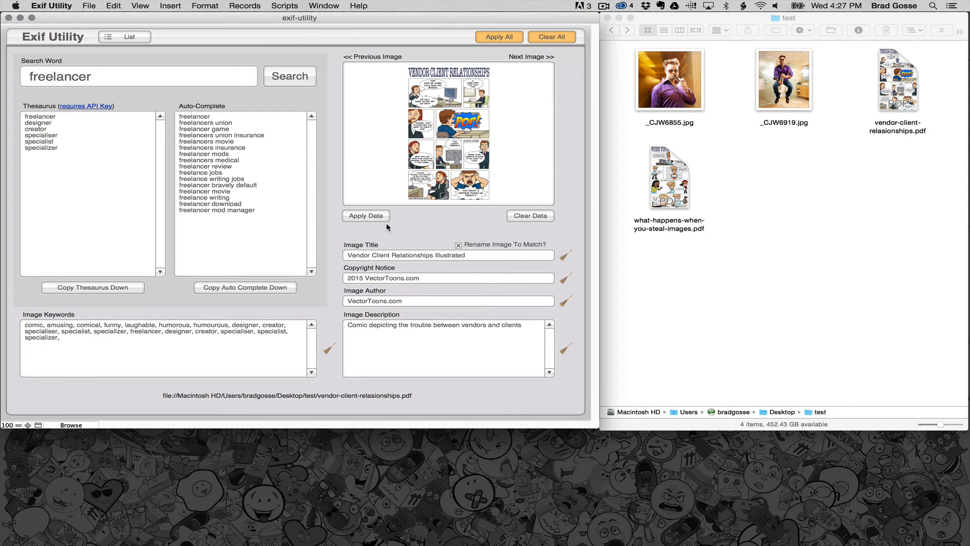
pyautogui.click(364, 215)
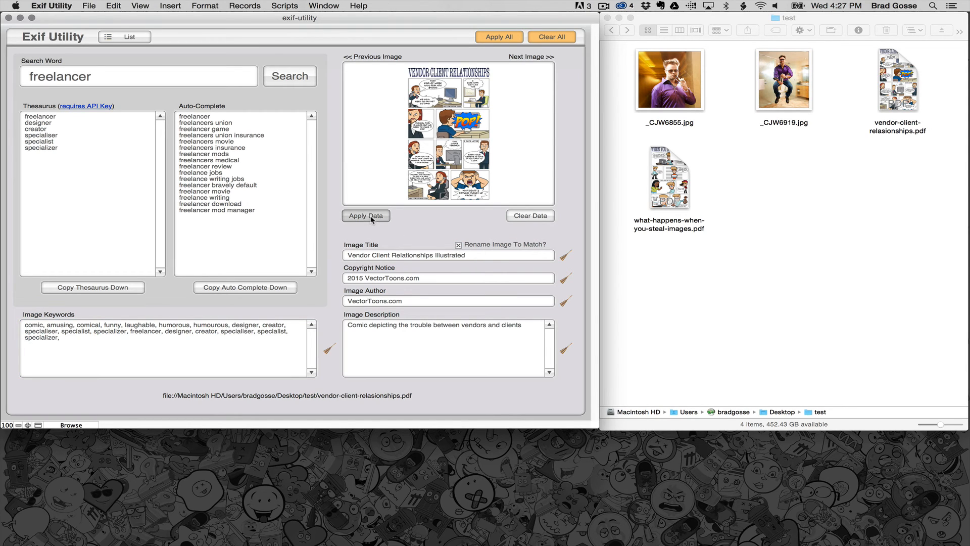
pyautogui.click(365, 216)
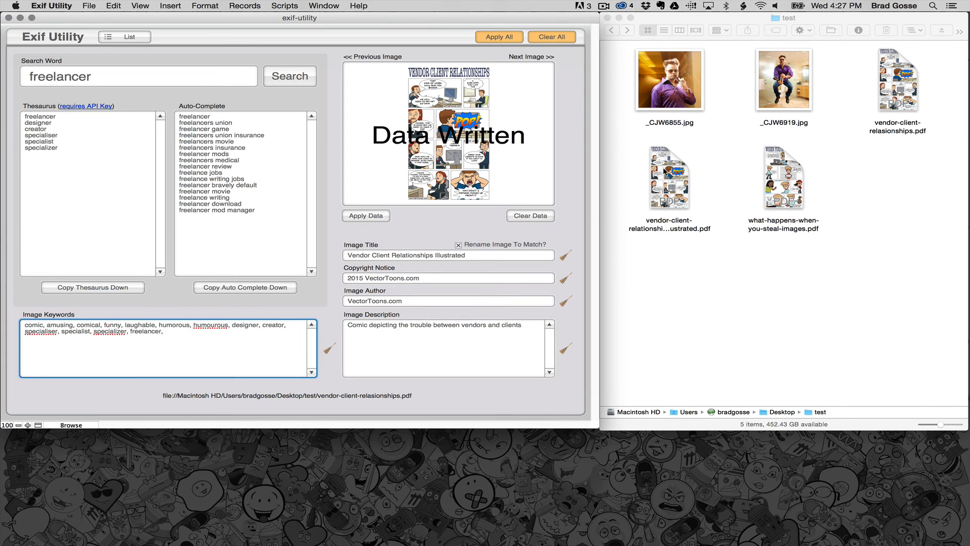
pyautogui.click(669, 176)
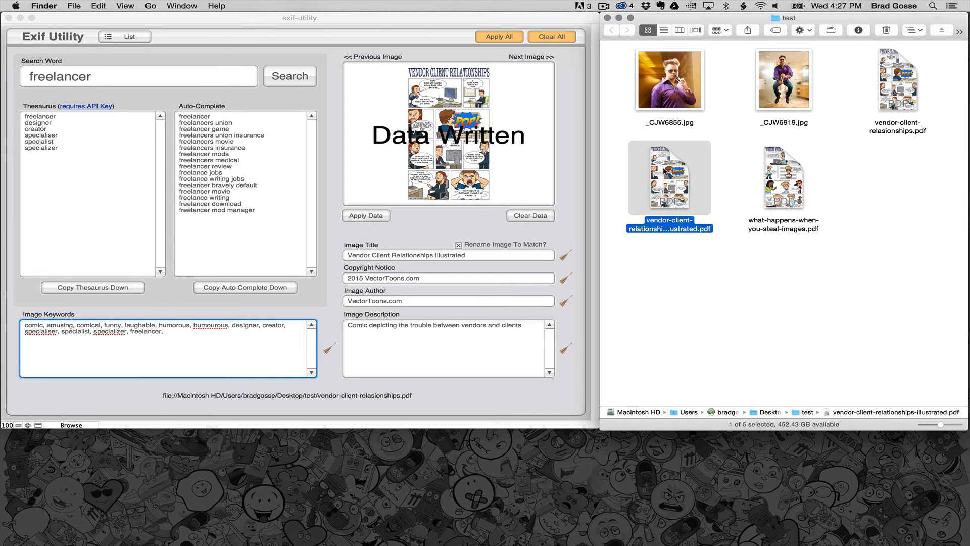
pyautogui.moveTo(612, 247)
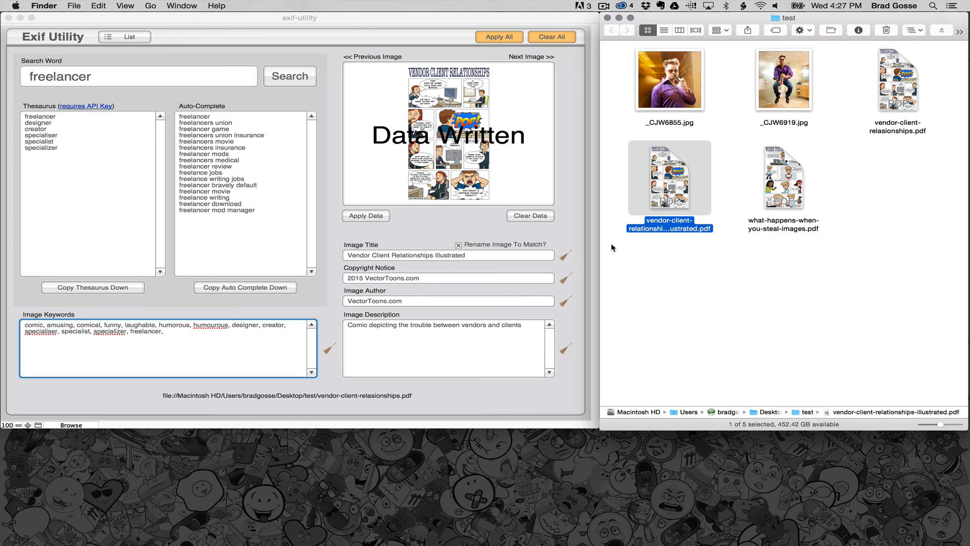
pyautogui.moveTo(680, 180)
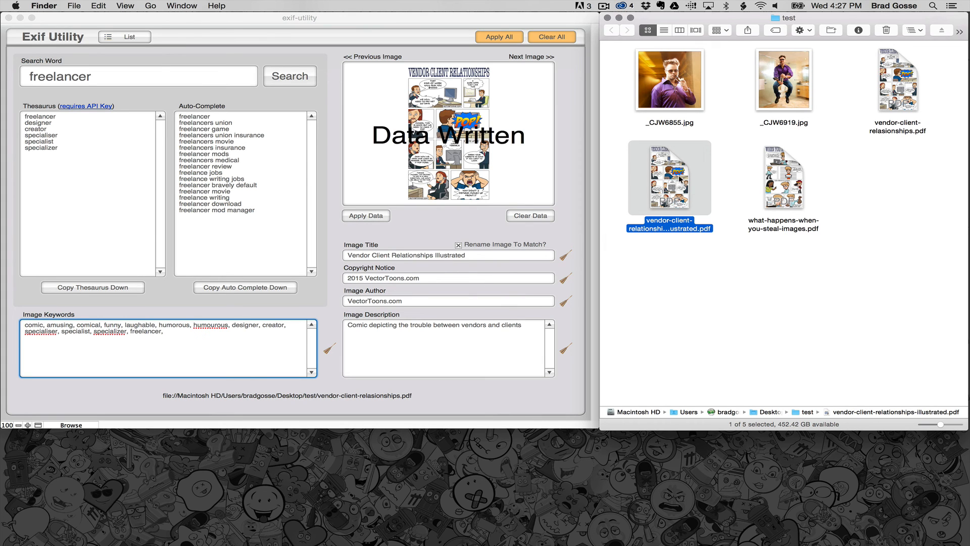
# Show Finder's Get Info window for vendor-client-relationships-illustrated.pdf with its embedded title, author and keywords.
pyautogui.press('cmd+i')
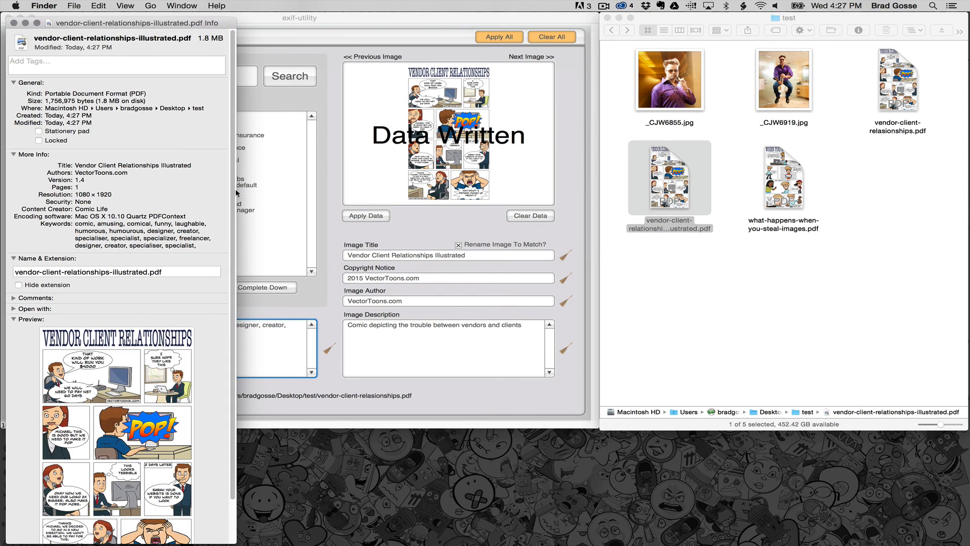